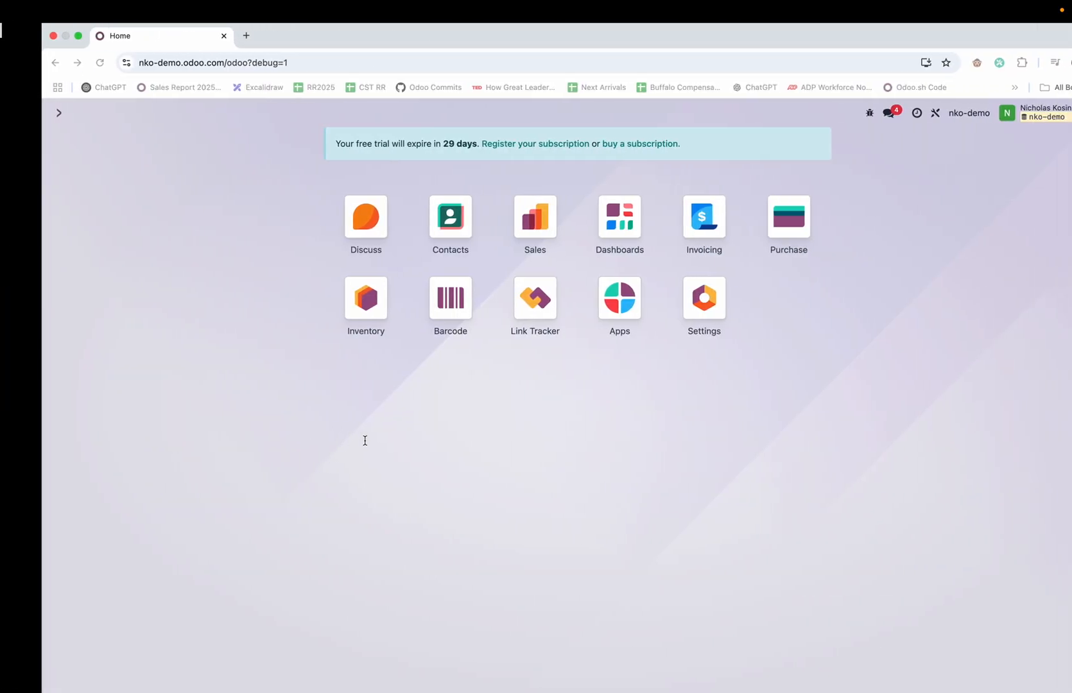
{"action": "left_click", "coordinate": [535, 219]}
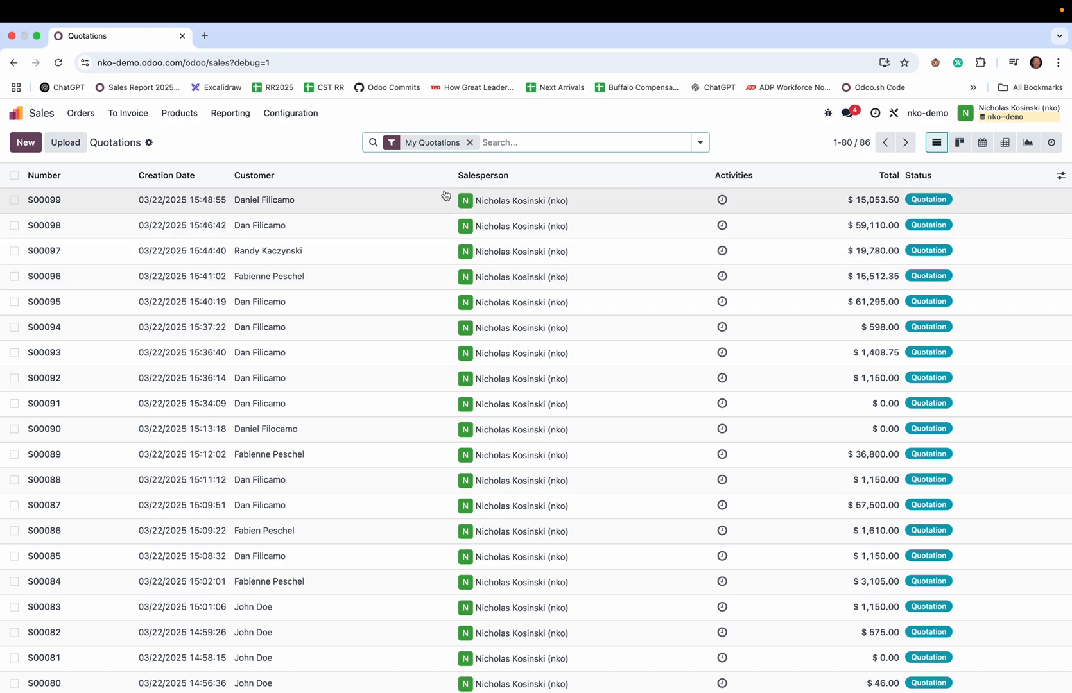
{"action": "left_click", "coordinate": [44, 200]}
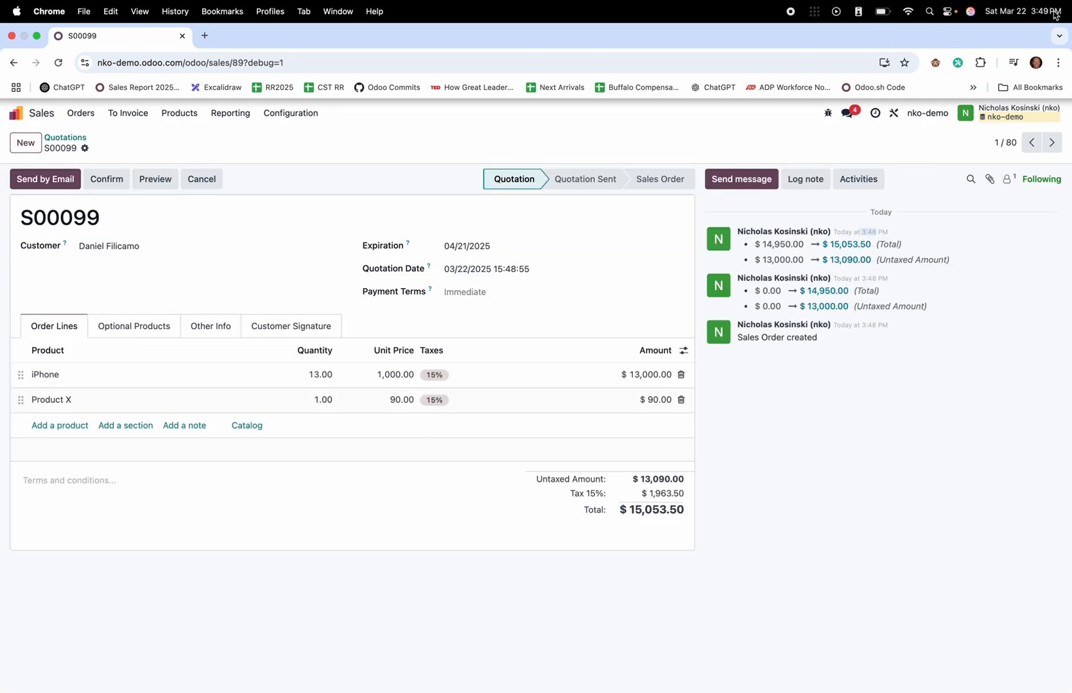
{"action": "mouse_move", "coordinate": [337, 374]}
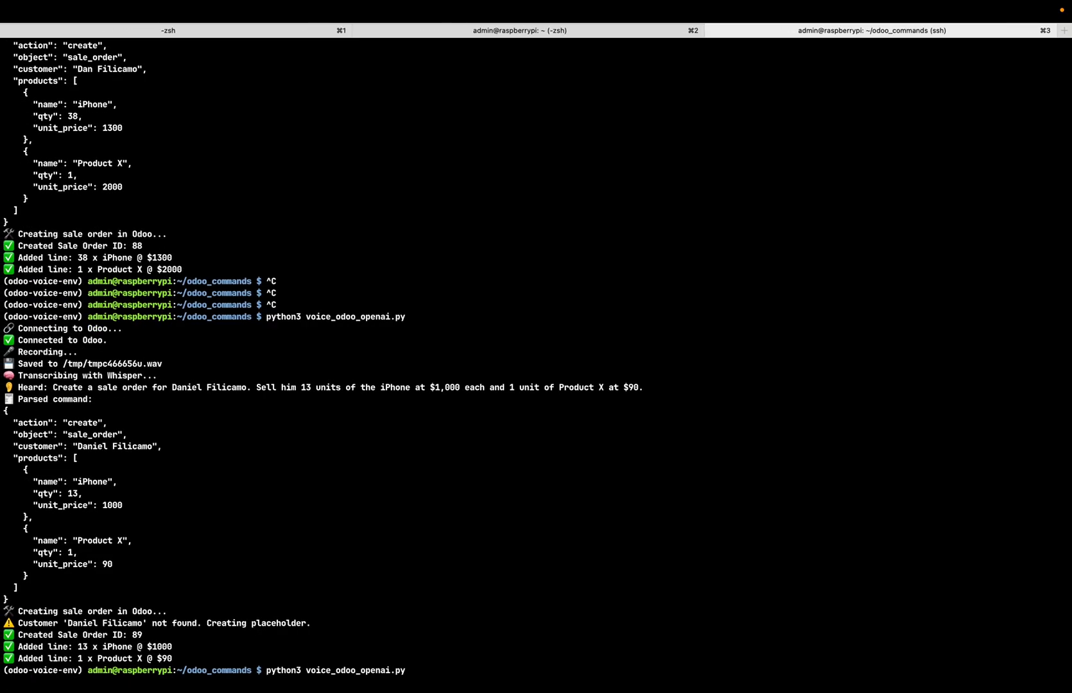
{"action": "scroll", "scroll_direction": "down", "scroll_amount": 3}
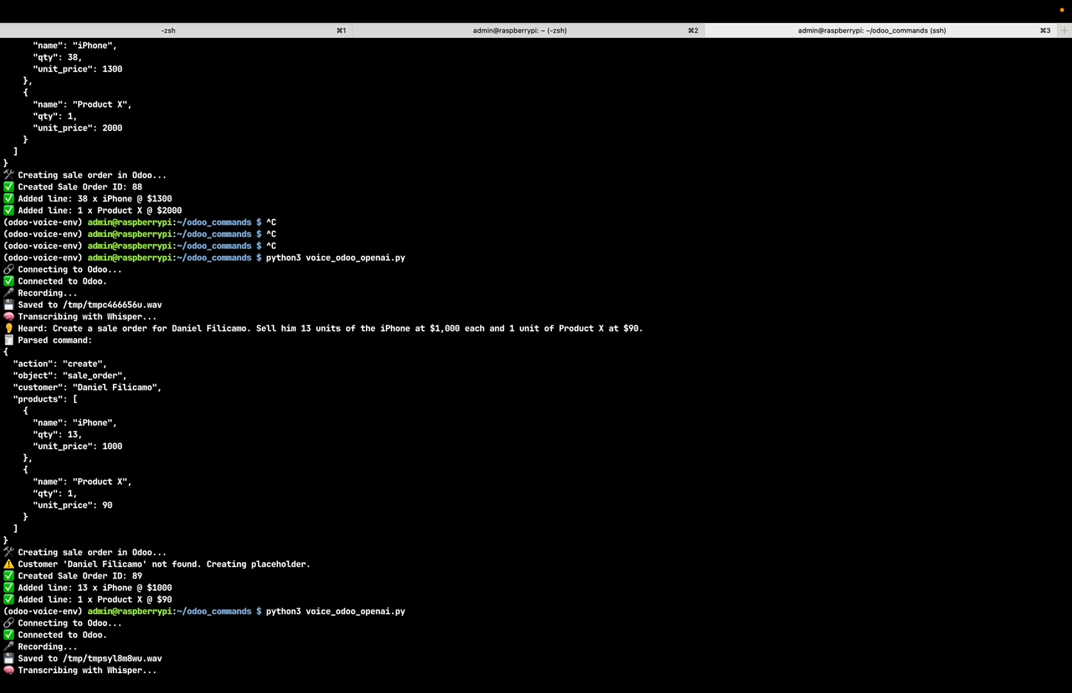
{"action": "scroll", "scroll_direction": "down", "scroll_amount": 3}
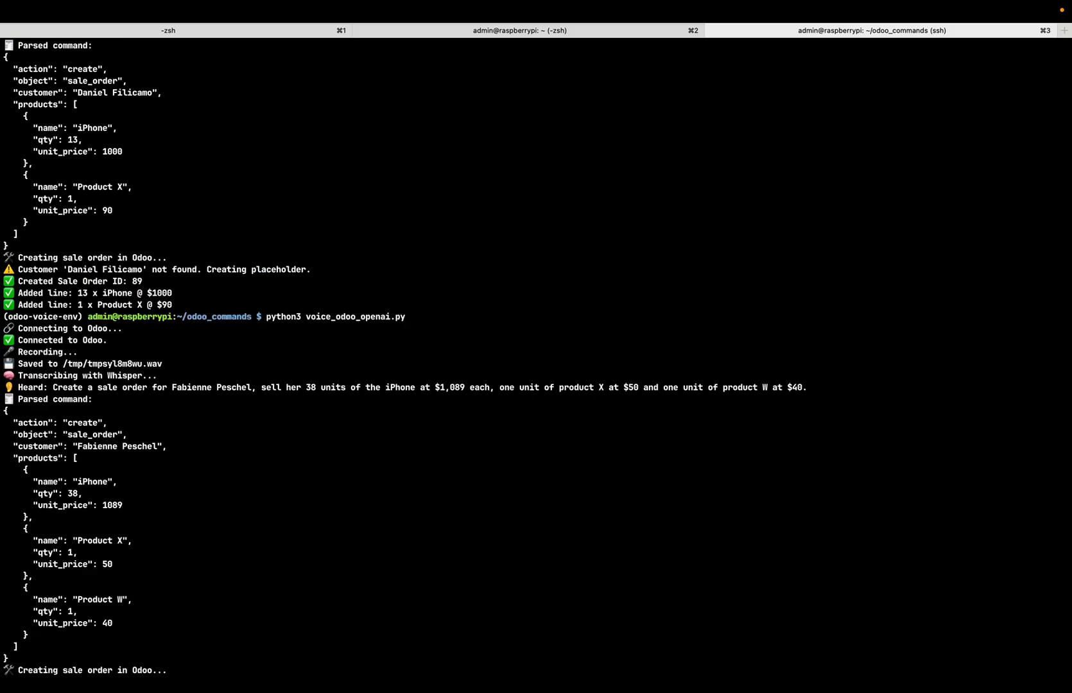
{"action": "scroll", "scroll_direction": "down", "scroll_amount": 3}
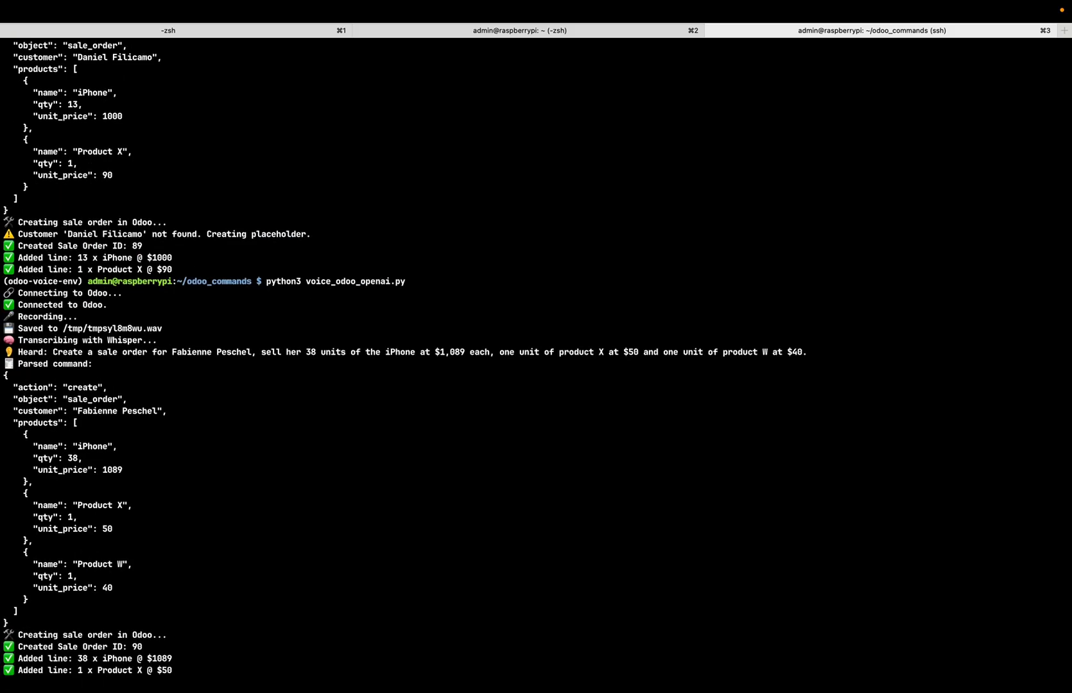
{"action": "scroll", "scroll_direction": "down", "scroll_amount": 3}
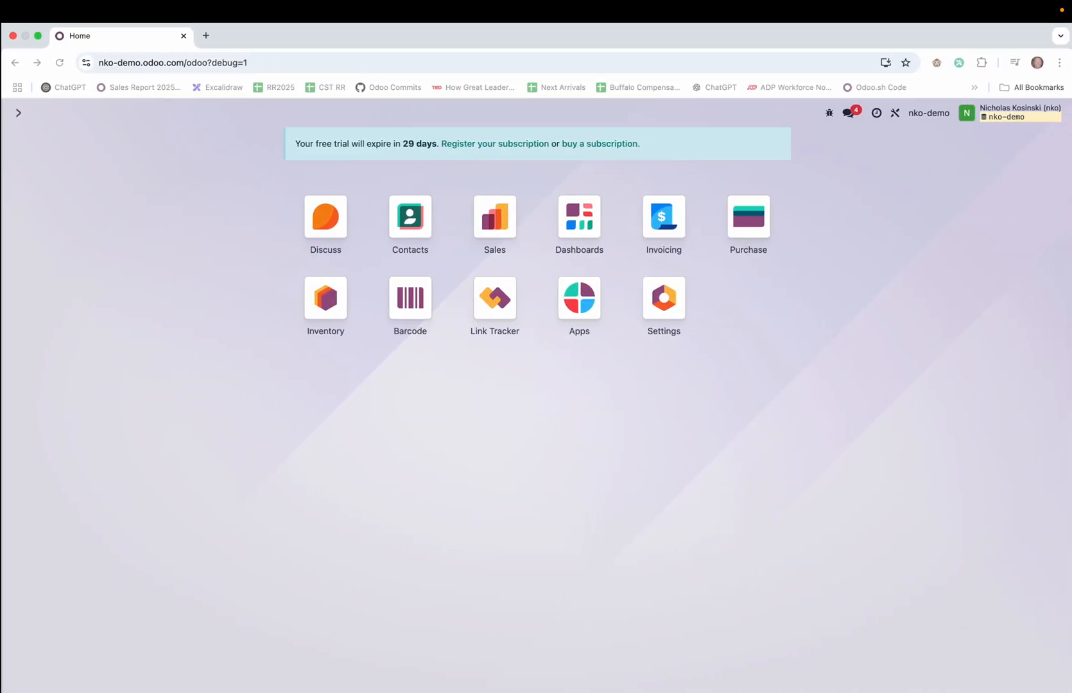
Check quotation S00100's lines (38 iPhones, Product X, Product W), then return home.
{"action": "left_click", "coordinate": [495, 217]}
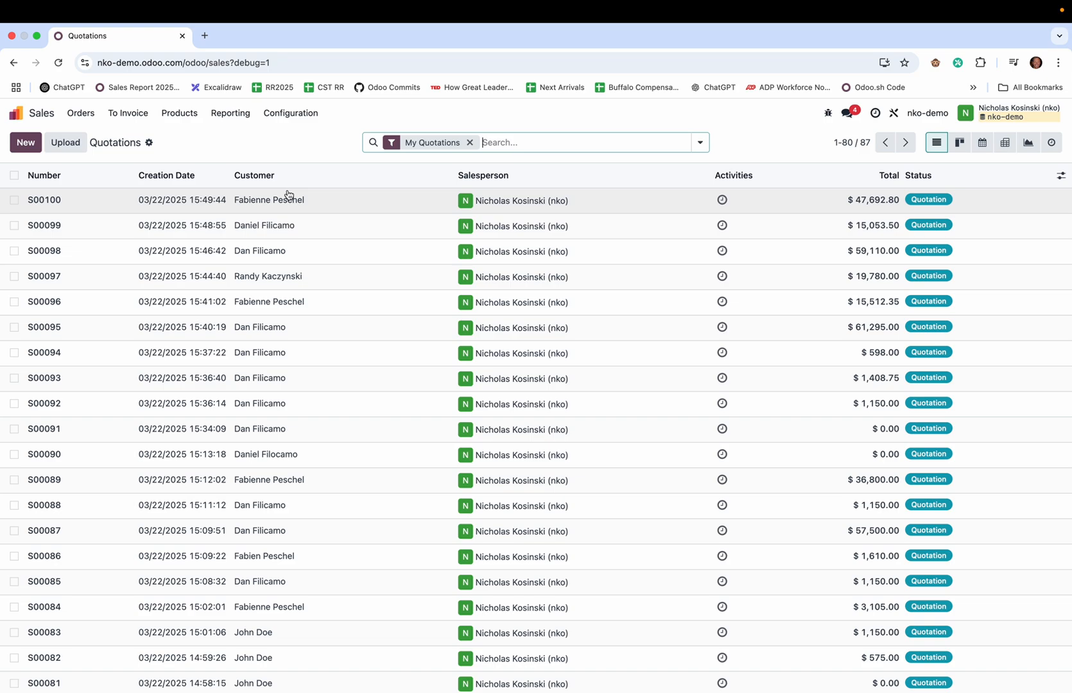
{"action": "left_click", "coordinate": [44, 199]}
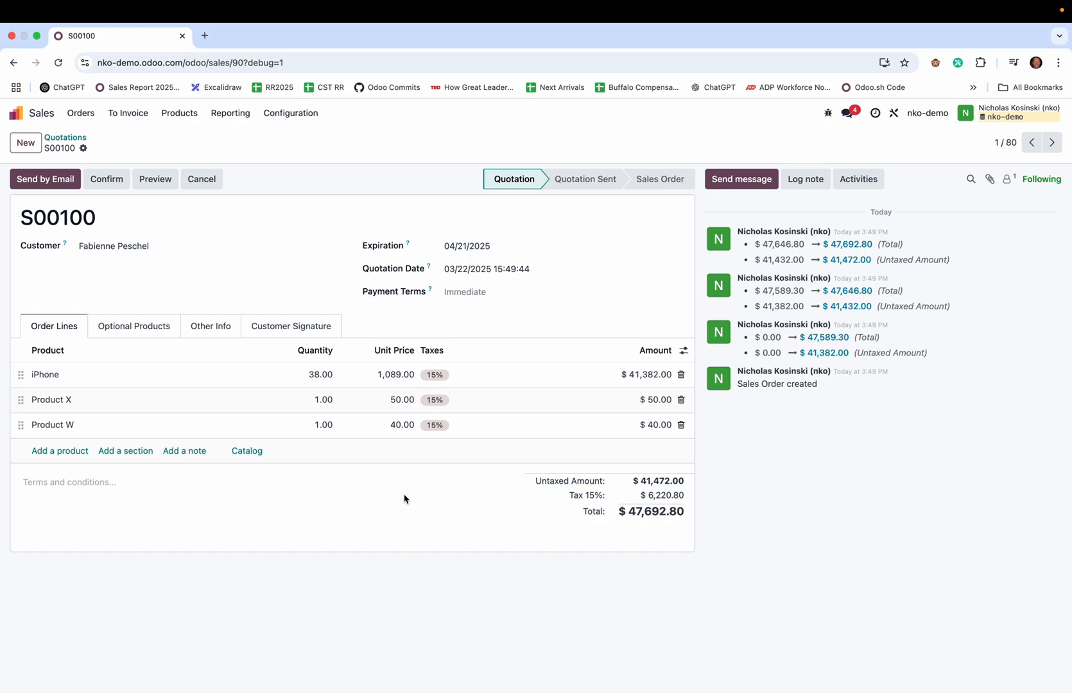
{"action": "left_click", "coordinate": [486, 269]}
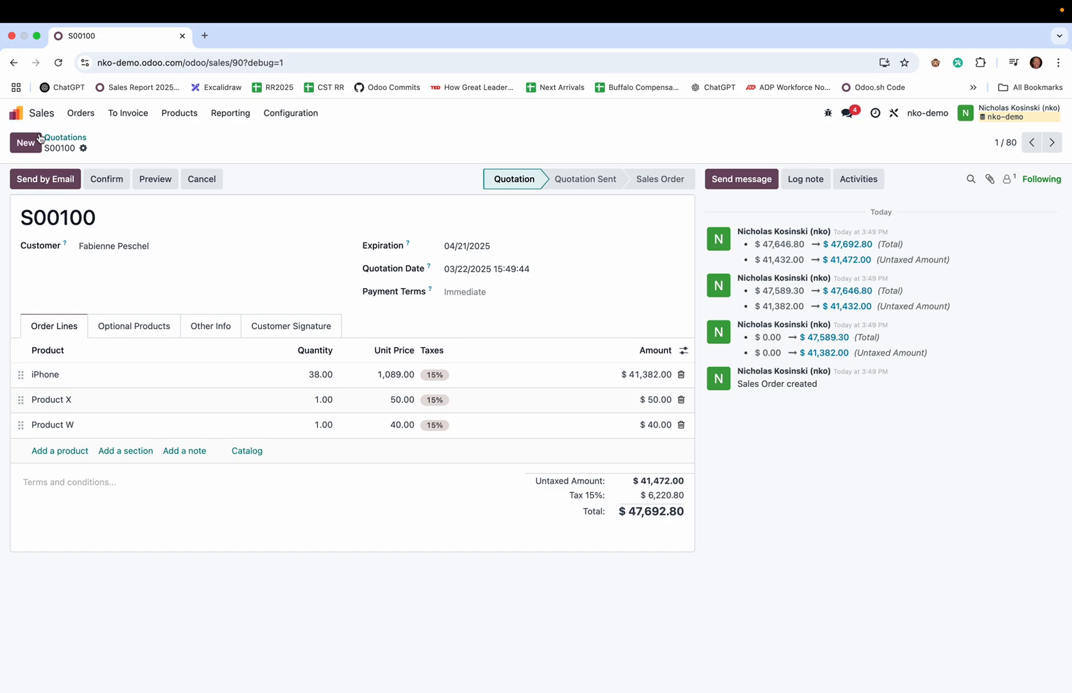
{"action": "left_click", "coordinate": [17, 113]}
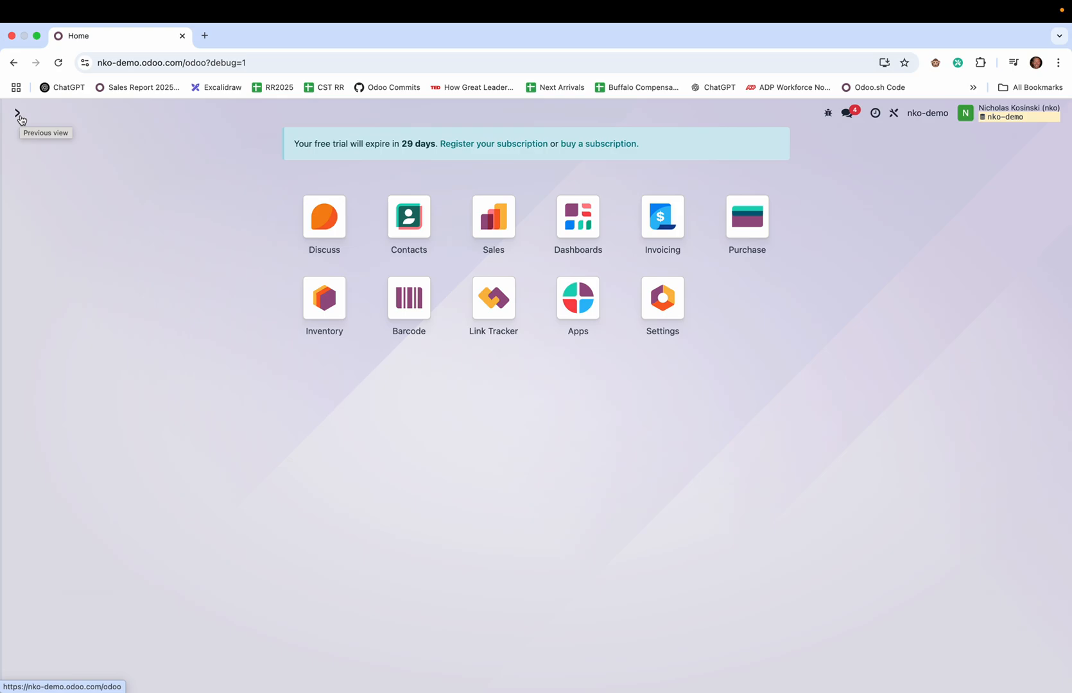
{"action": "mouse_move", "coordinate": [75, 166]}
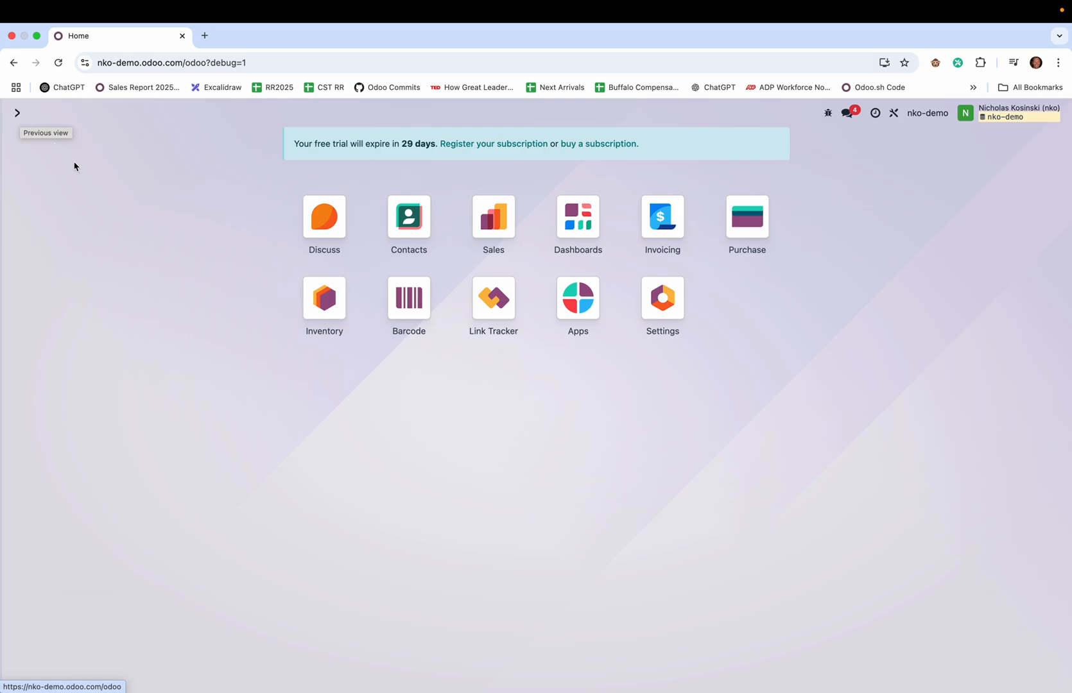